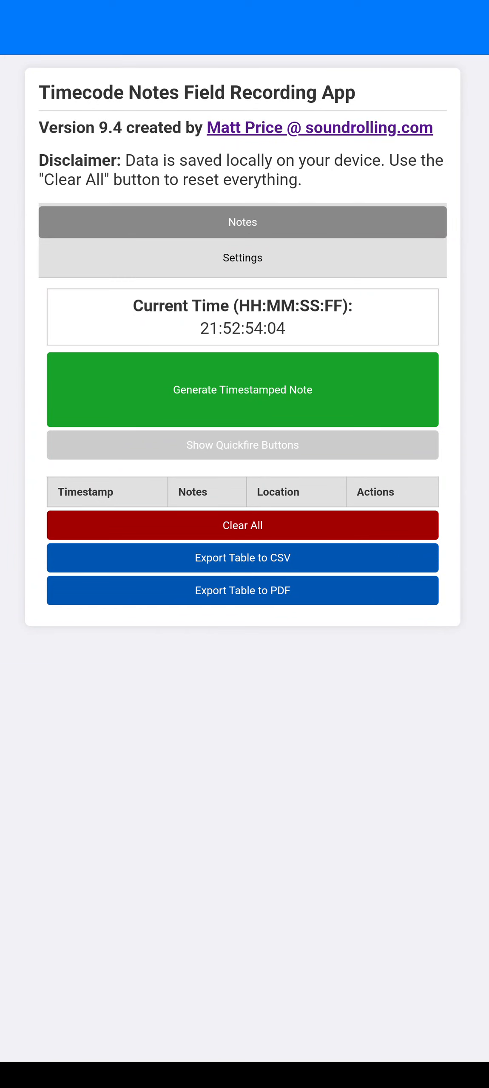
Start a new timestamped note draft, then switch to the Settings page.
left_click(242, 390)
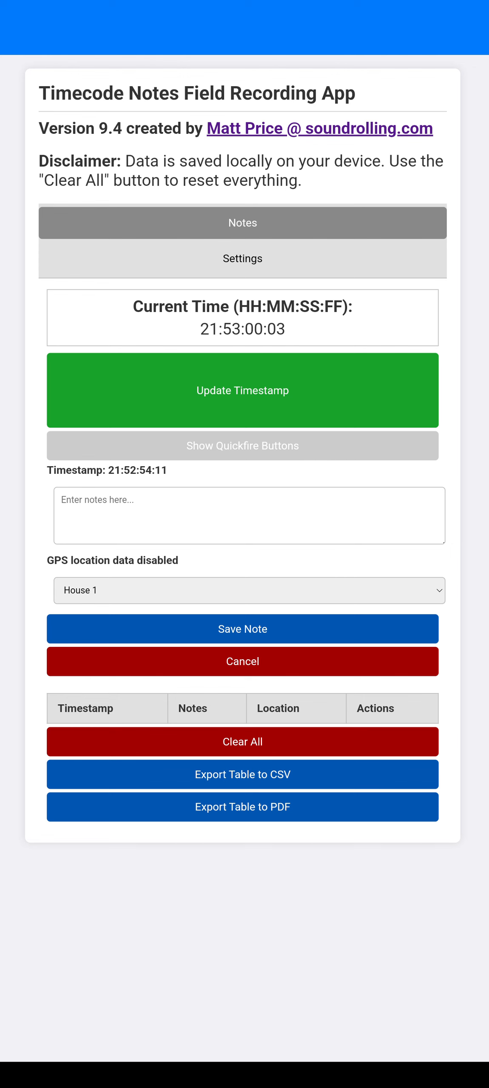
left_click(243, 258)
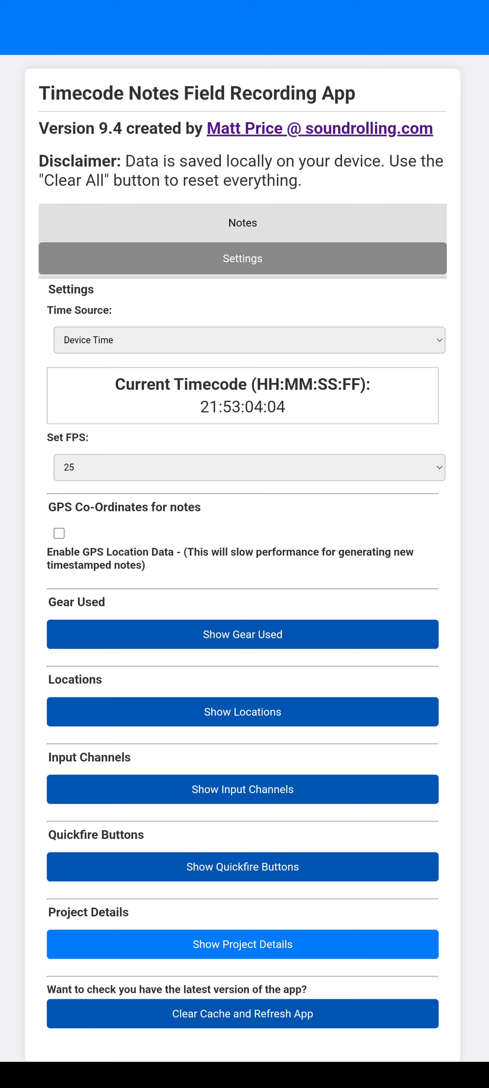
Run Custom Timecode from 12:00:00:00, then return to Notes and cancel the draft.
left_click(248, 340)
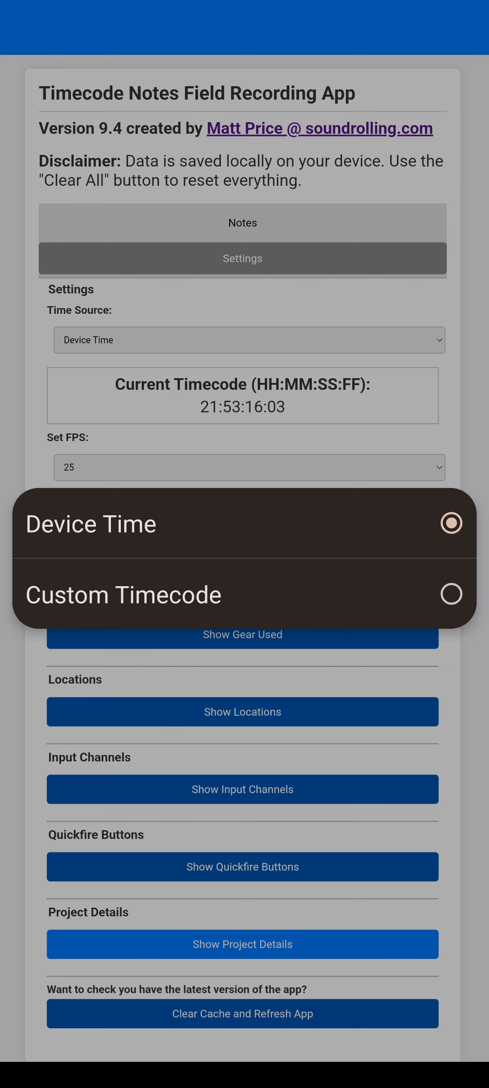
left_click(124, 594)
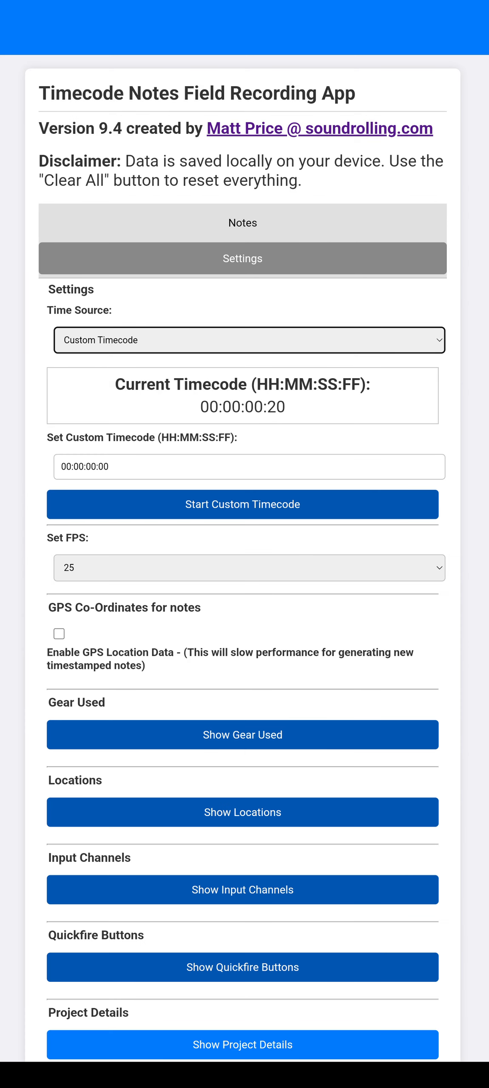
left_click(249, 466)
type("12")
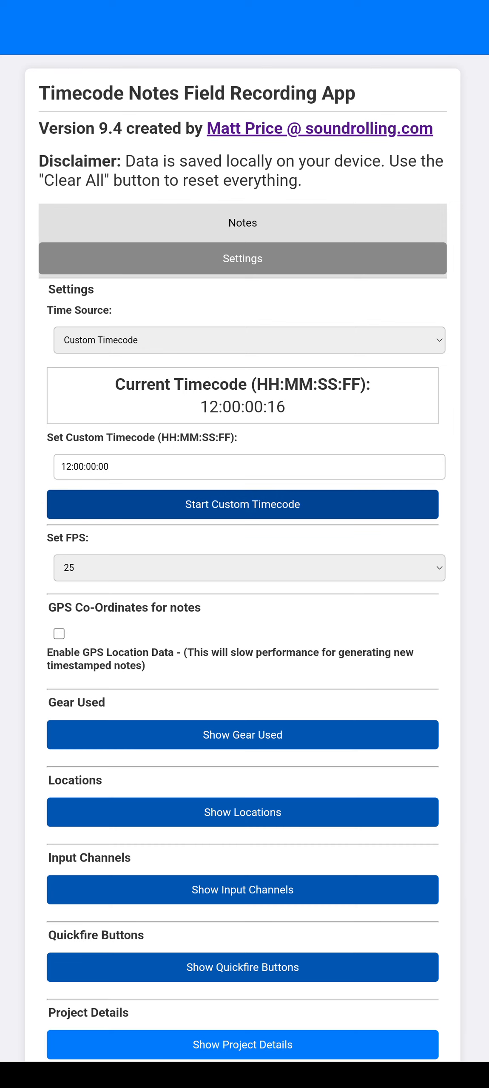
left_click(242, 222)
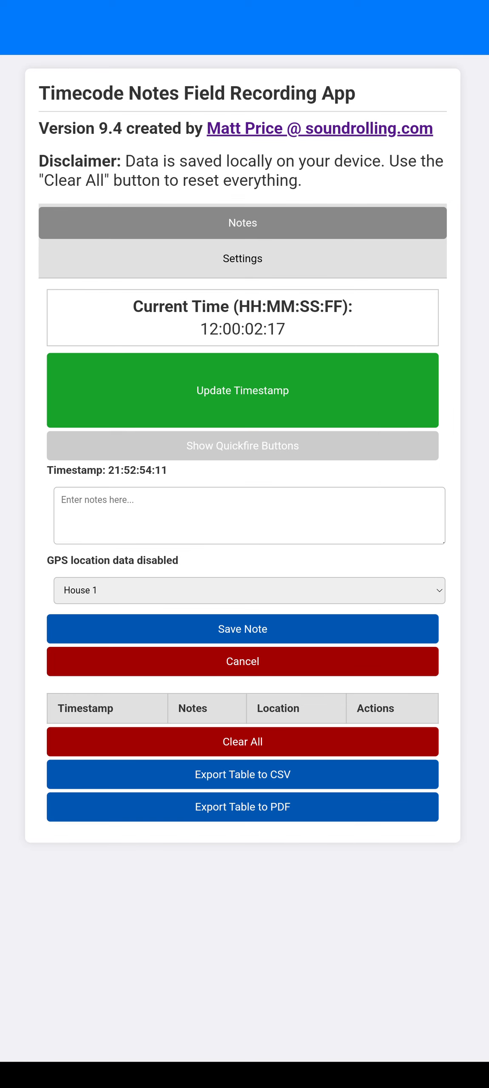
left_click(243, 391)
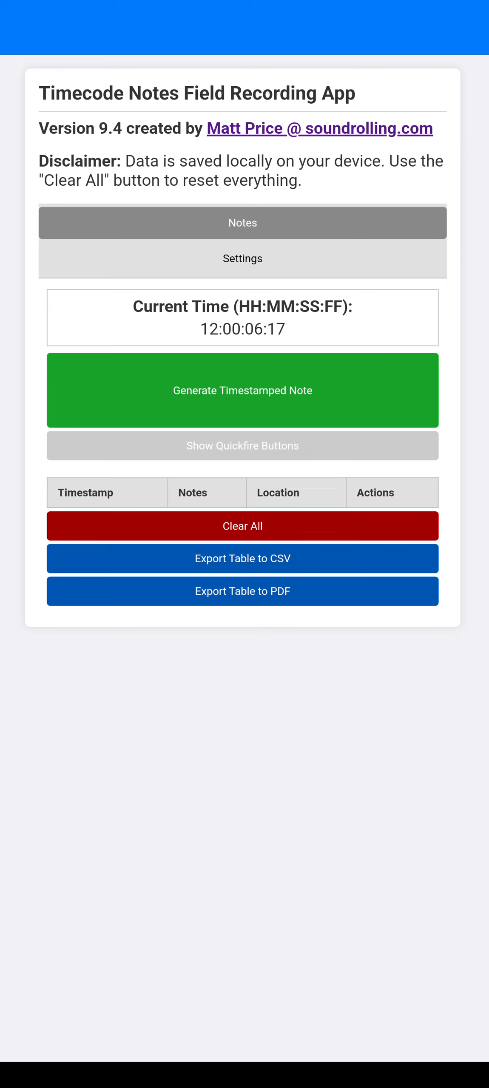
Set the frame rate to 24 fps in Settings.
left_click(242, 258)
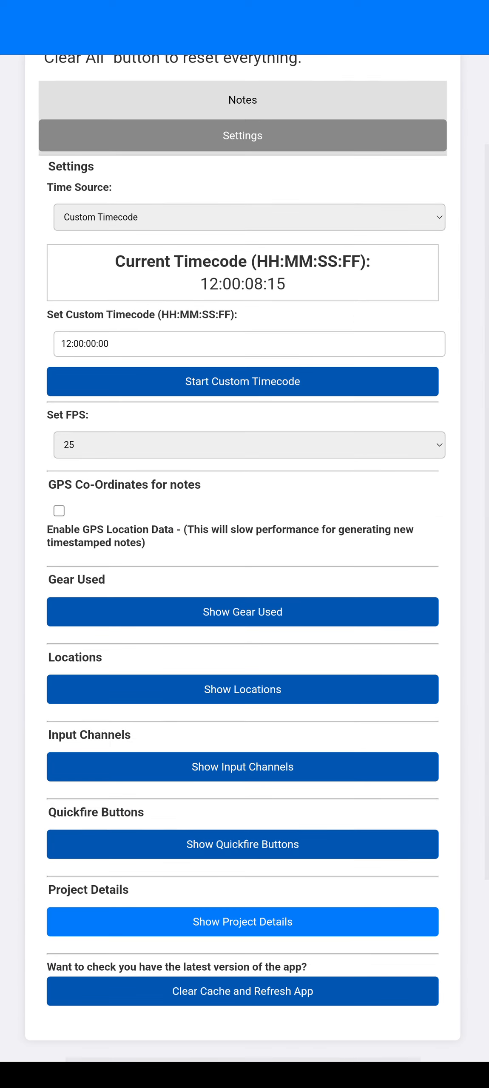
left_click(248, 445)
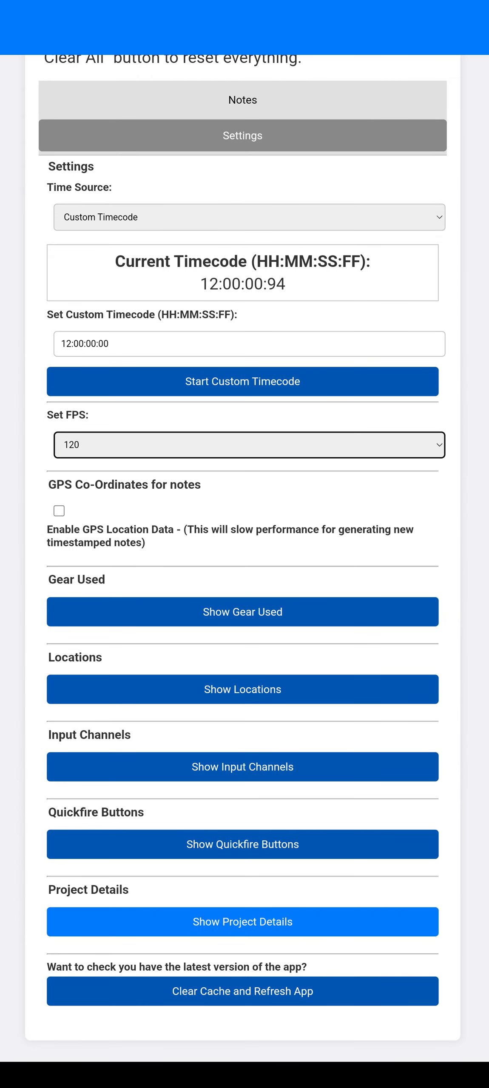
left_click(248, 445)
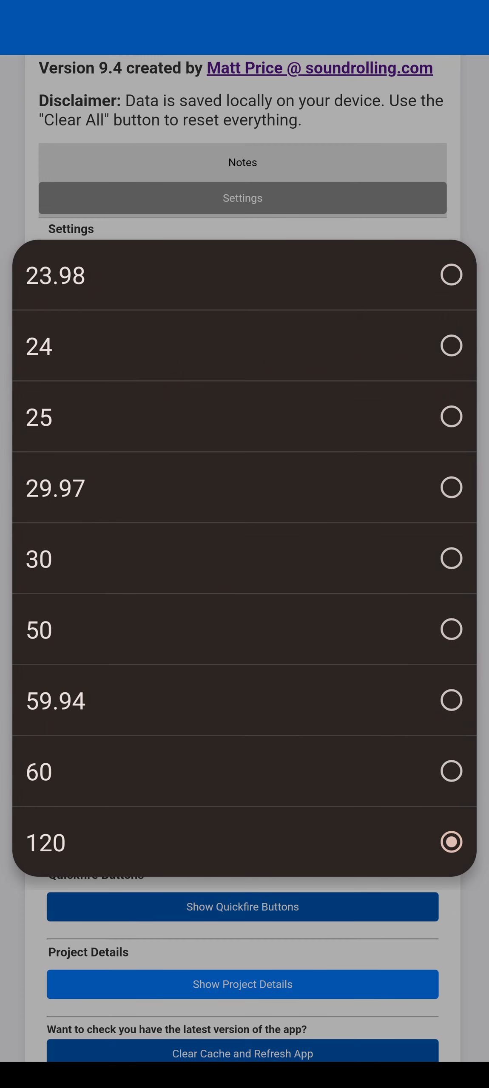
left_click(38, 346)
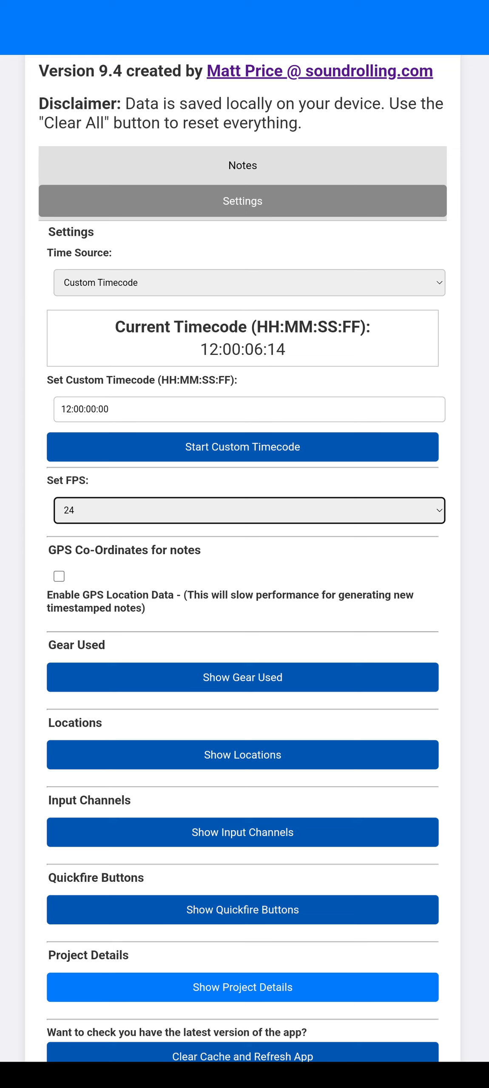
Enable GPS location data for notes.
scroll("down", 3)
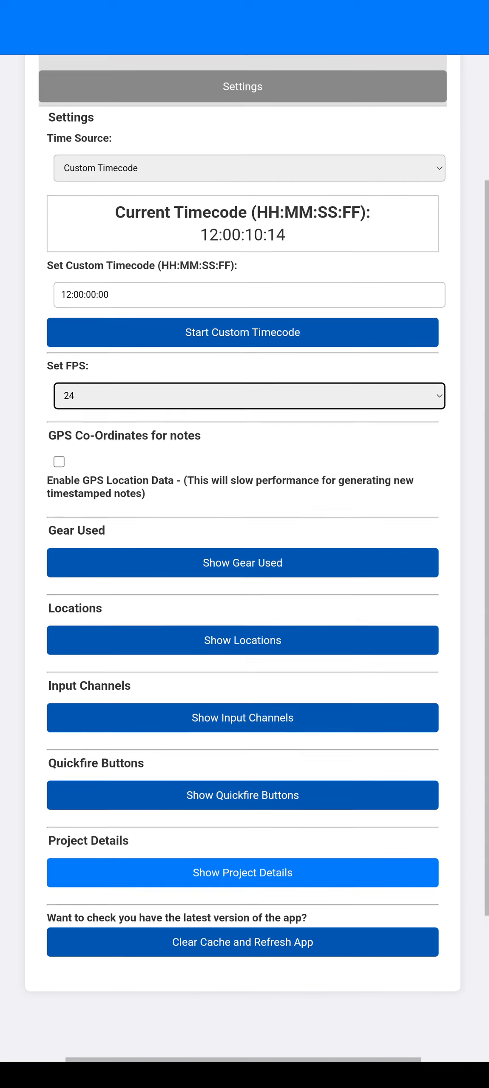
scroll("up", 3)
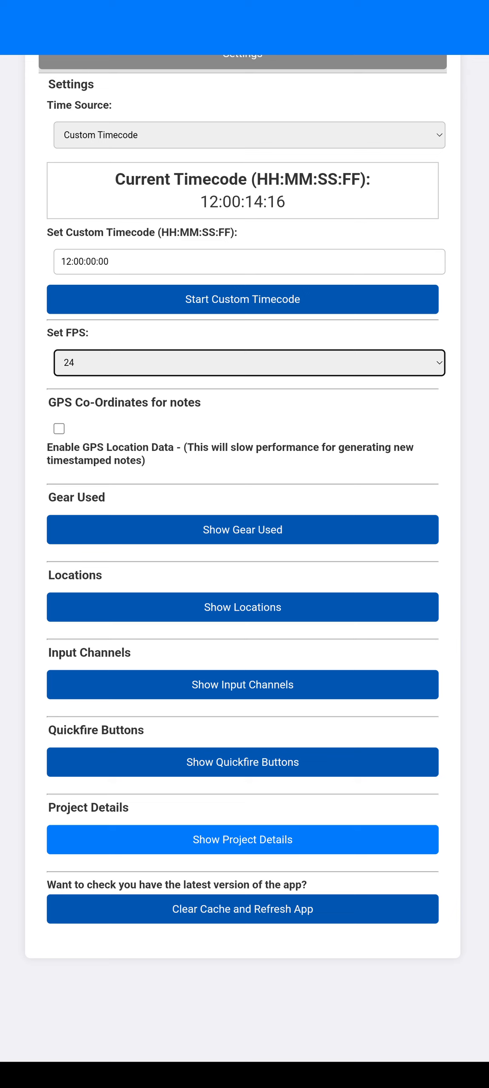
left_click(59, 428)
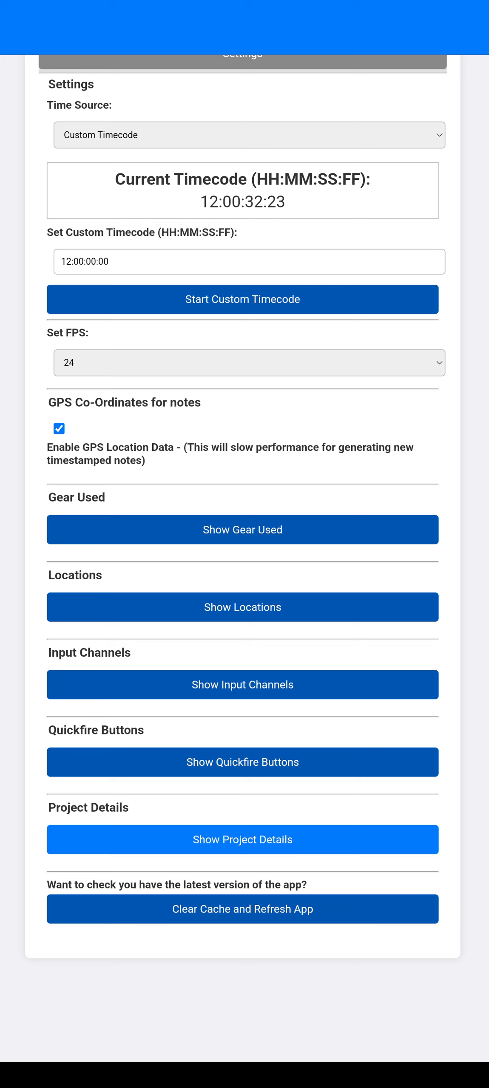
Disable GPS location data and add '10x SM81s' to the gear list.
left_click(59, 429)
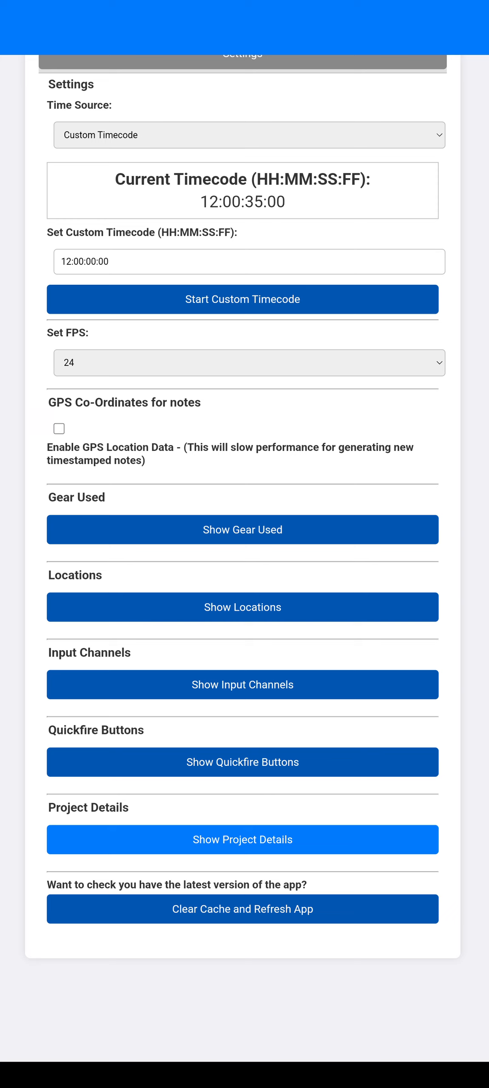
left_click(242, 529)
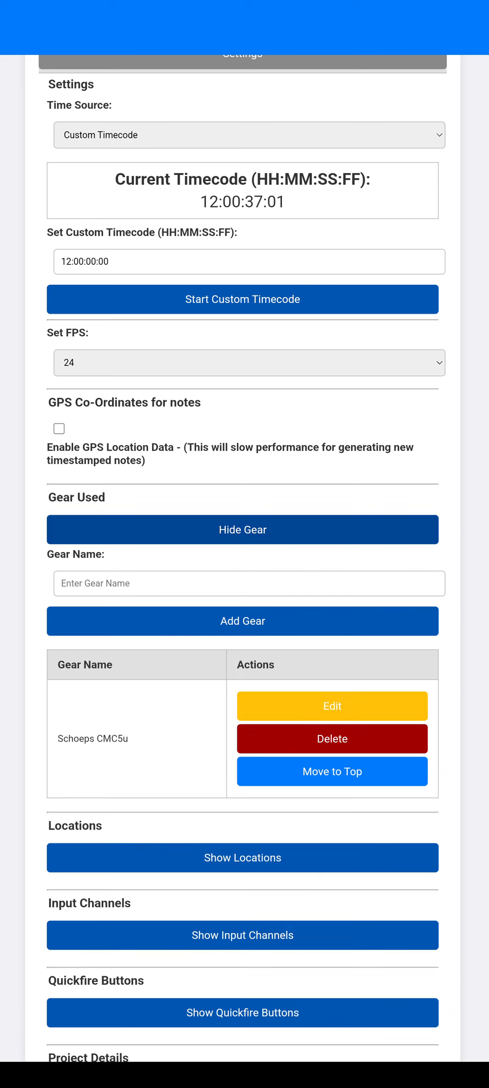
scroll("down", 3)
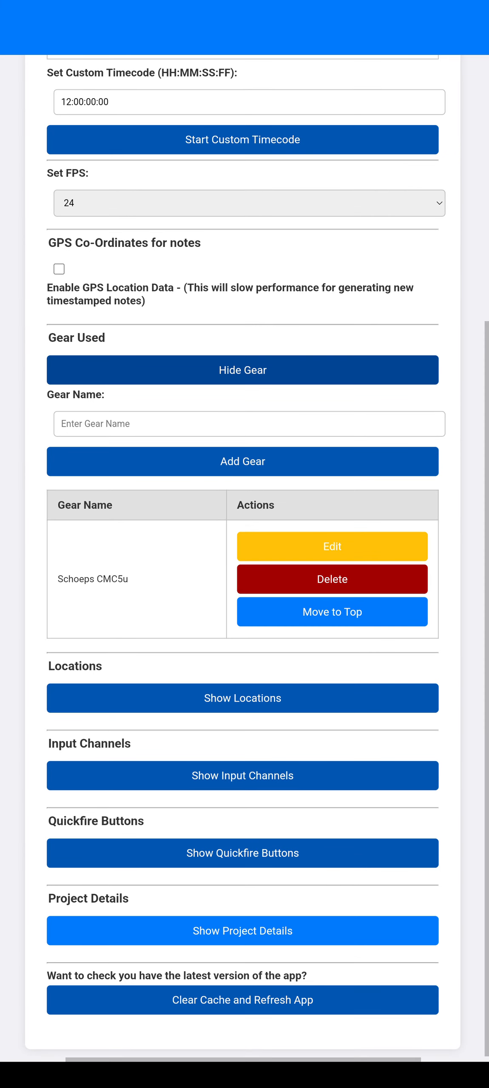
left_click(249, 424)
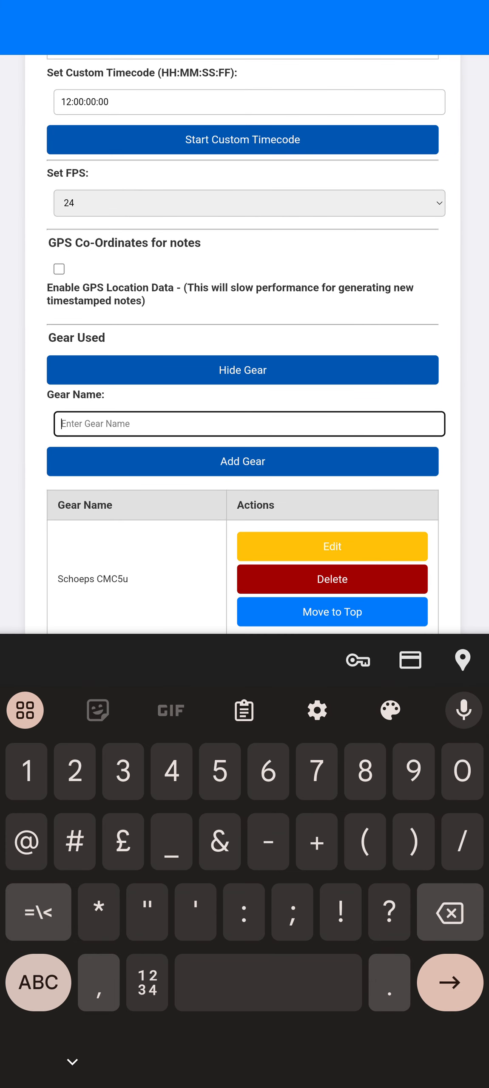
type("10x SM81")
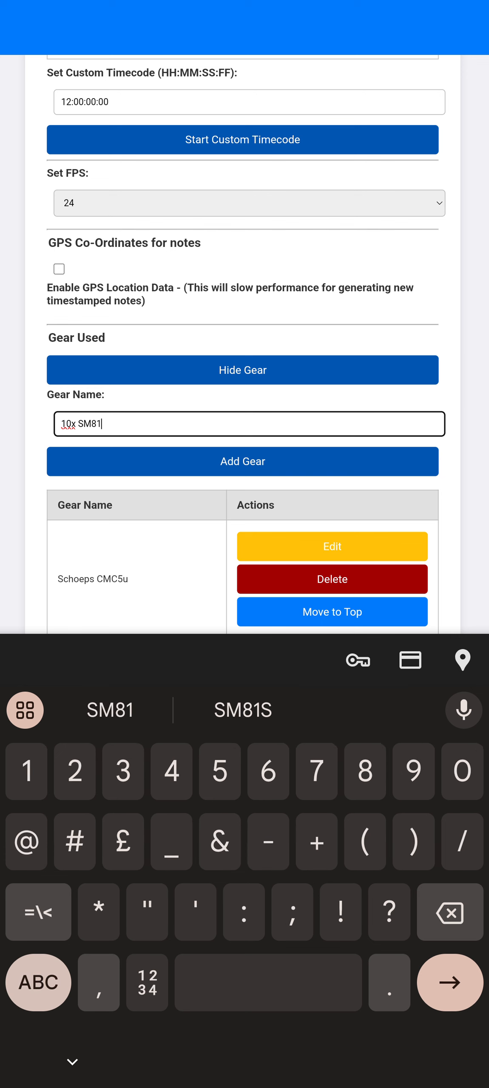
left_click(242, 462)
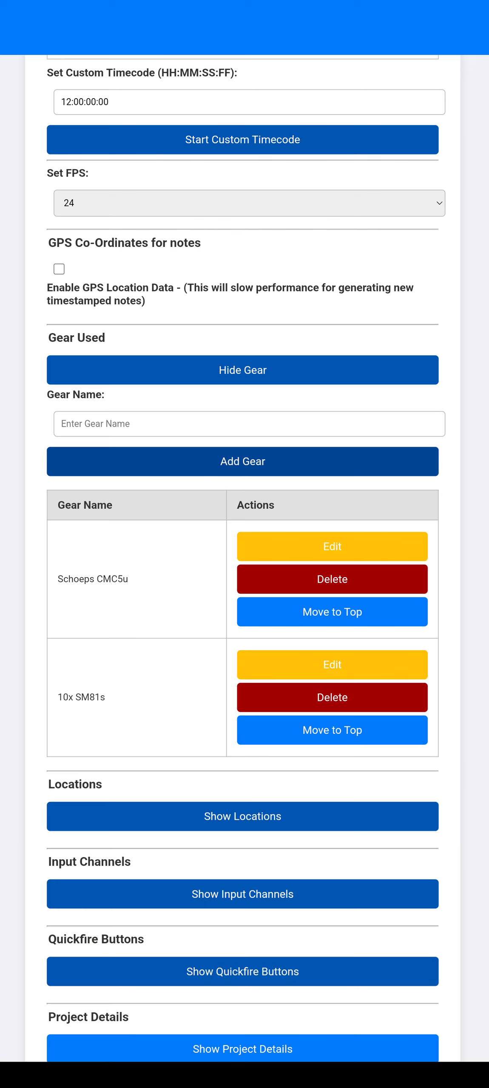
left_click(332, 730)
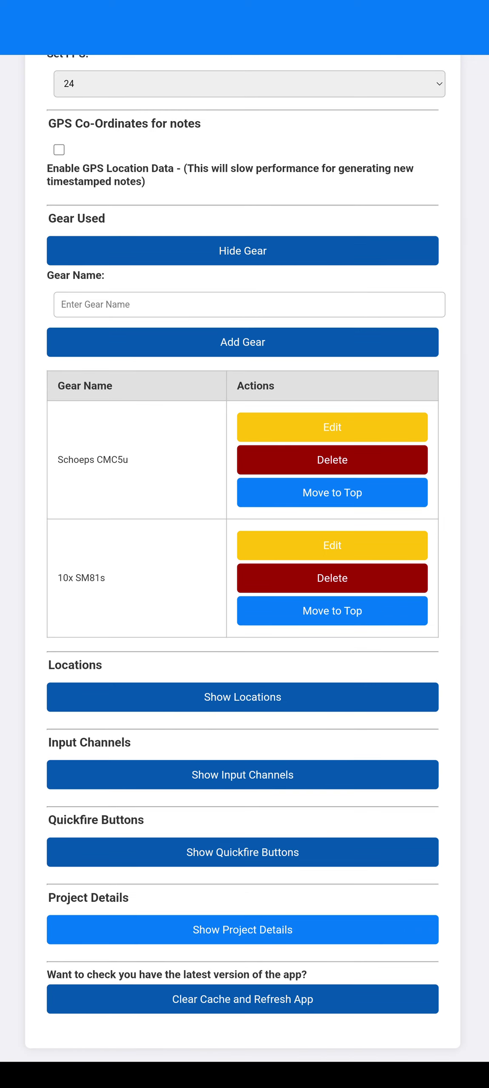
Expand locations (House 1, Forest) and input channels (Boom, Radio mic, Character name).
left_click(242, 697)
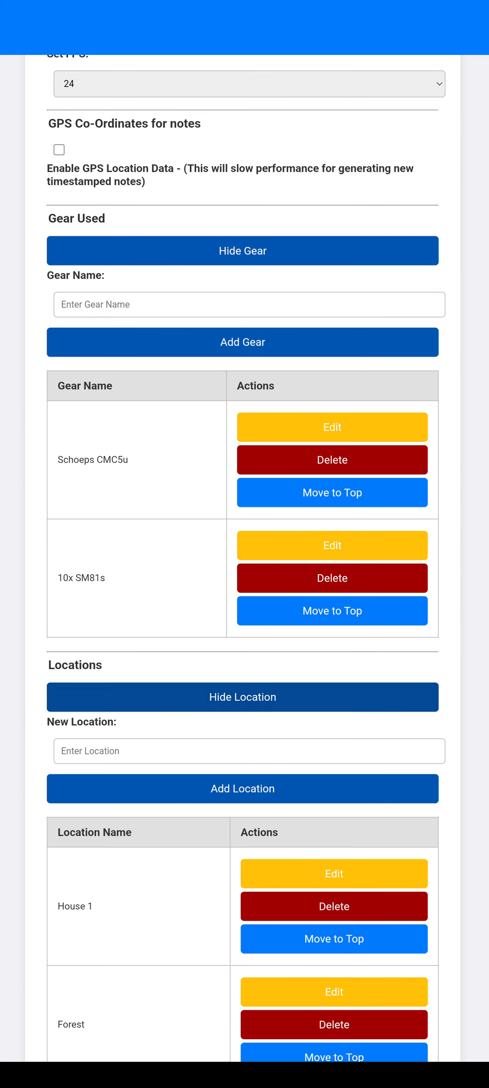
scroll("down", 3)
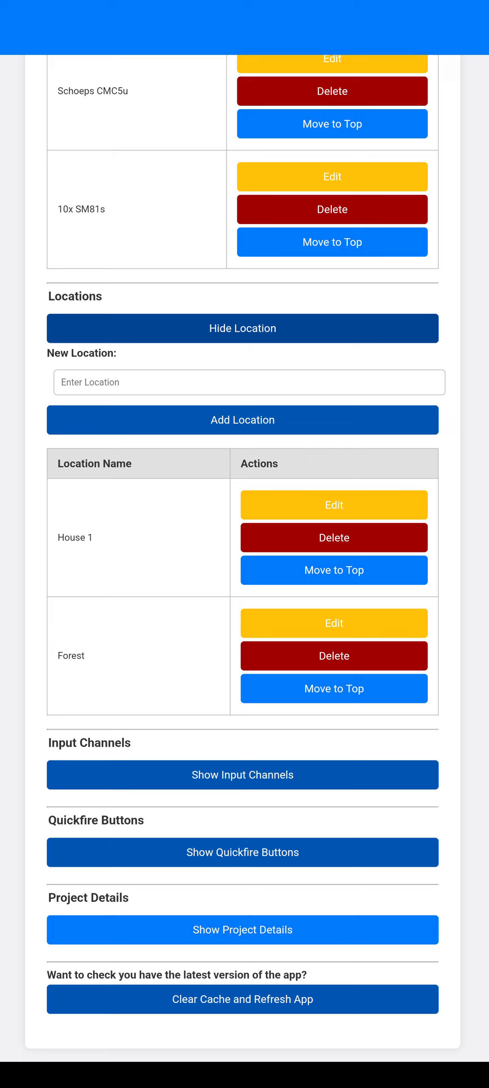
left_click(242, 775)
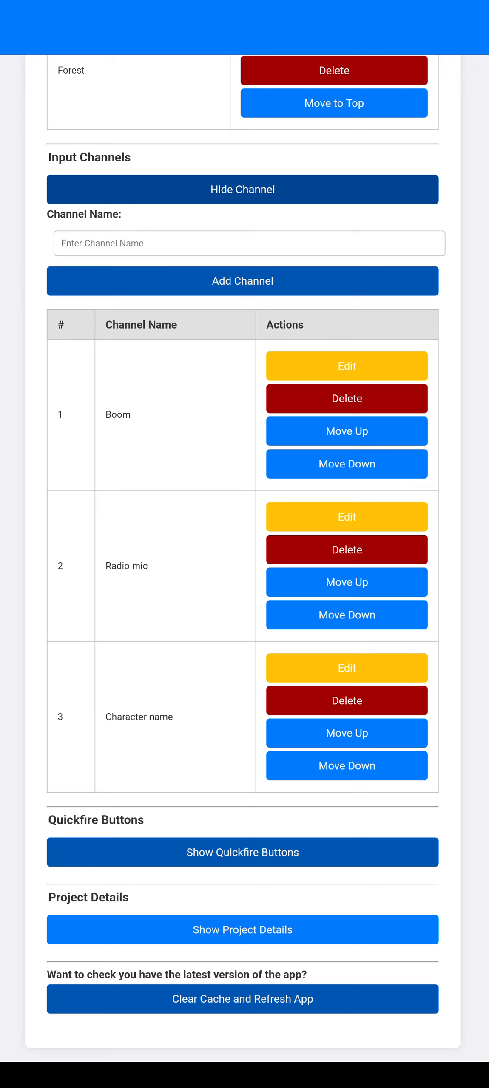
left_click(346, 615)
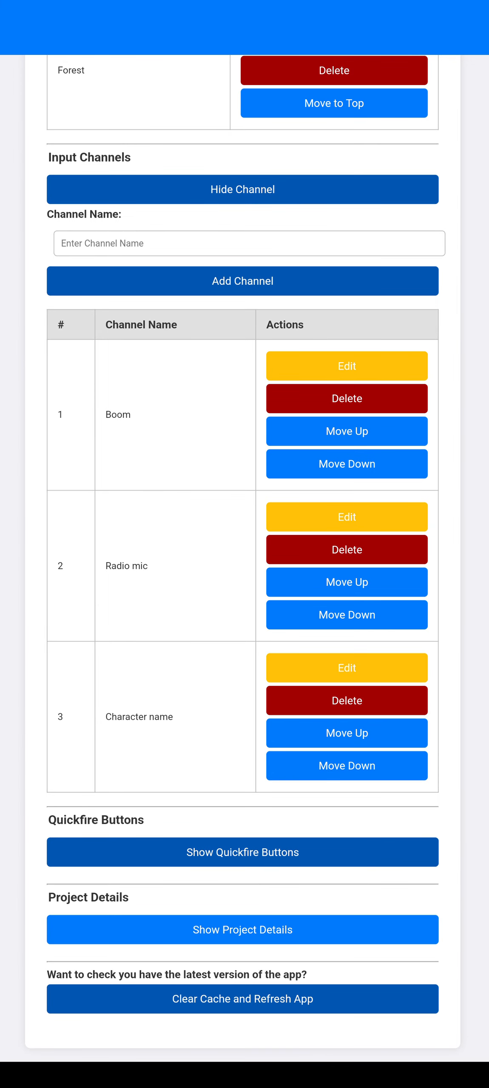
Create a purple 'Rain' quickfire button with metadata 'It's started raining' beside Dialogue fluff.
left_click(243, 853)
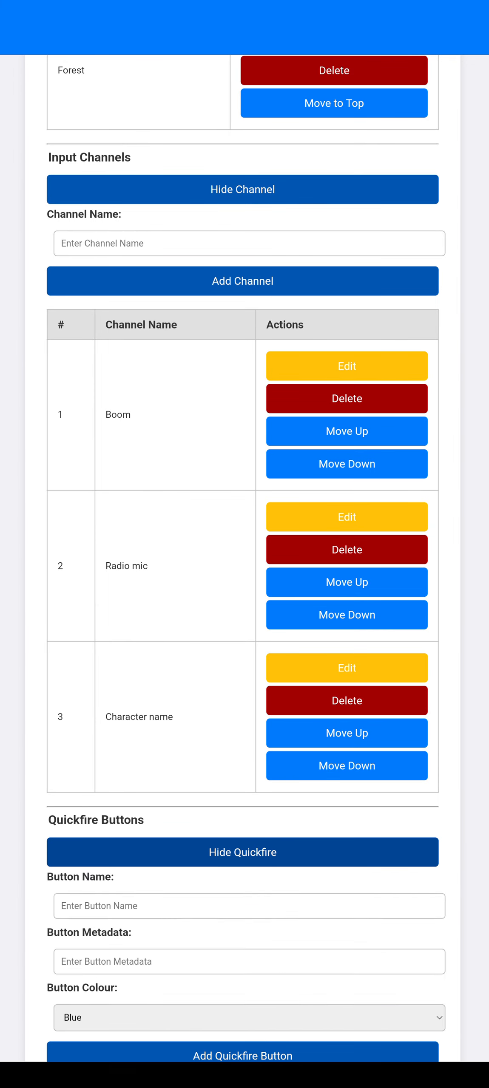
scroll("down", 3)
type("Rain")
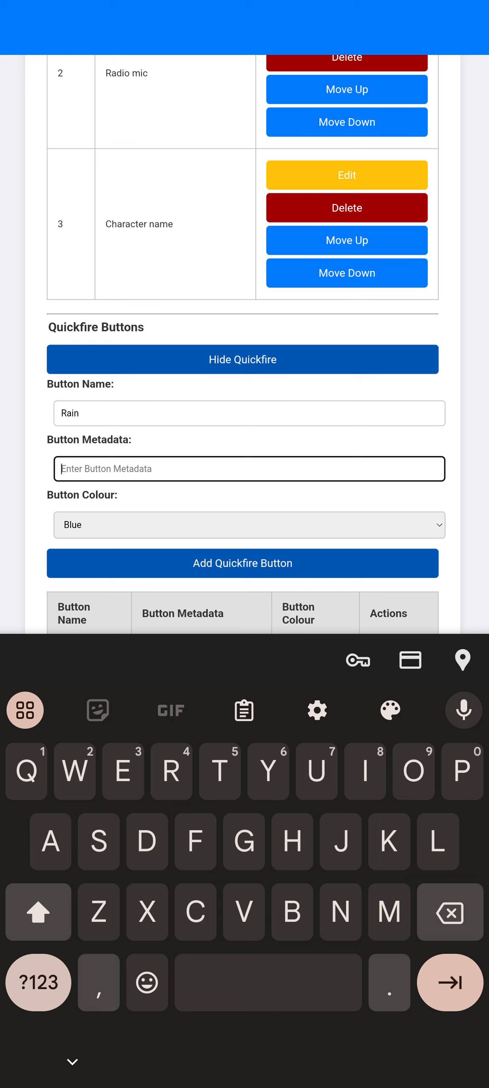
type("It's started raining")
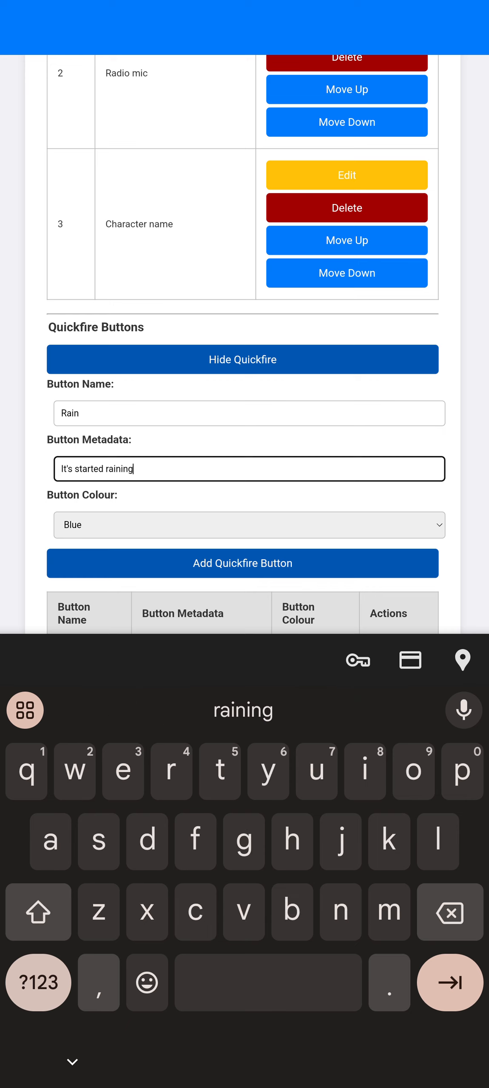
left_click(249, 525)
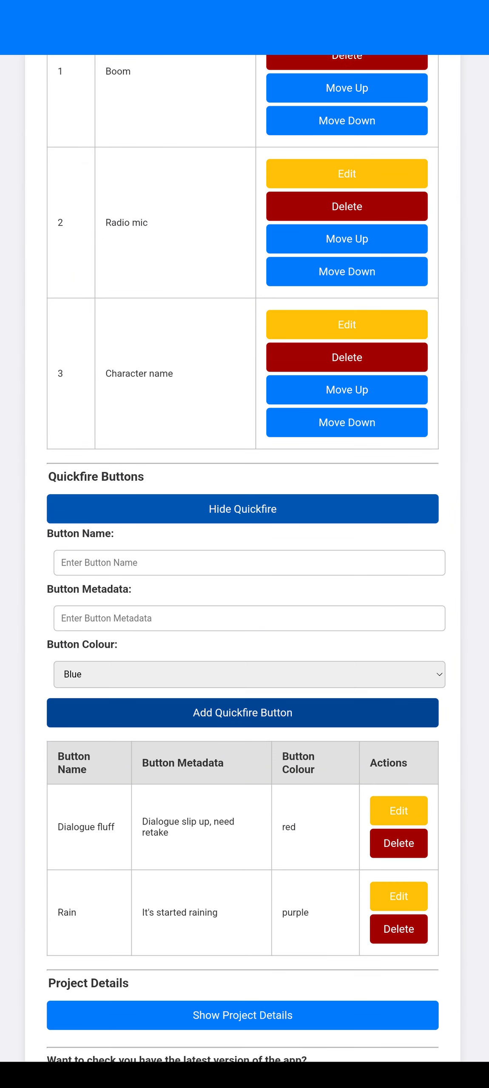
scroll("down", 3)
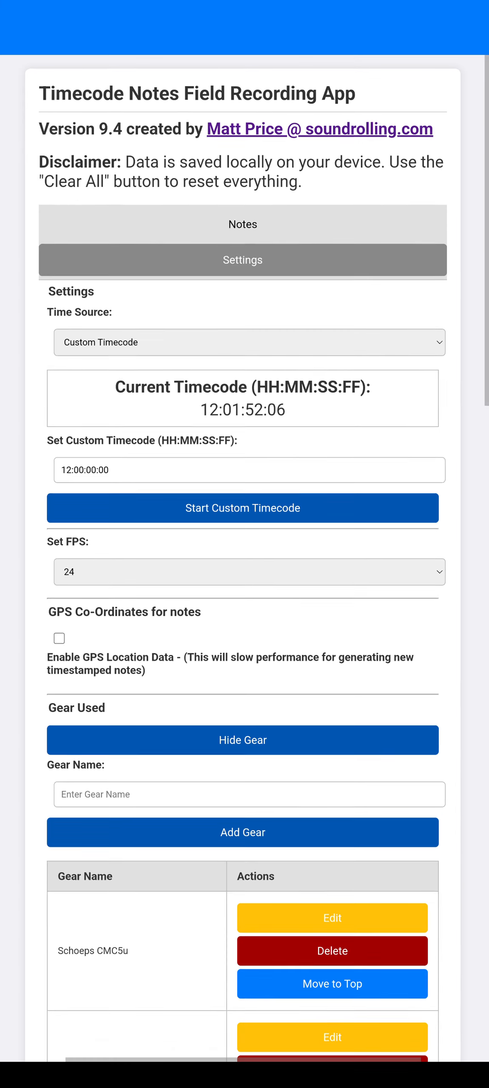
Save a Rain note at Forest and a Dialogue fluff retake note at House 1.
left_click(243, 223)
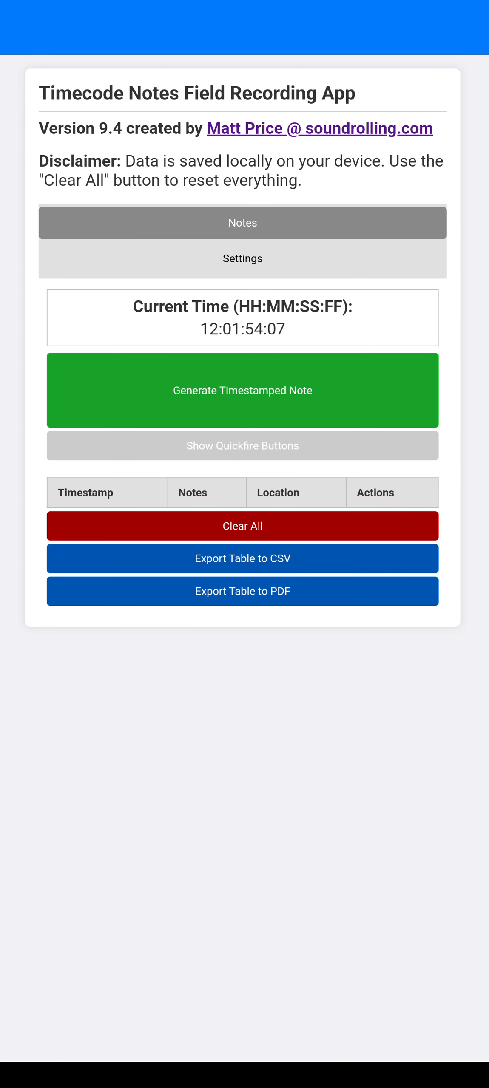
left_click(243, 391)
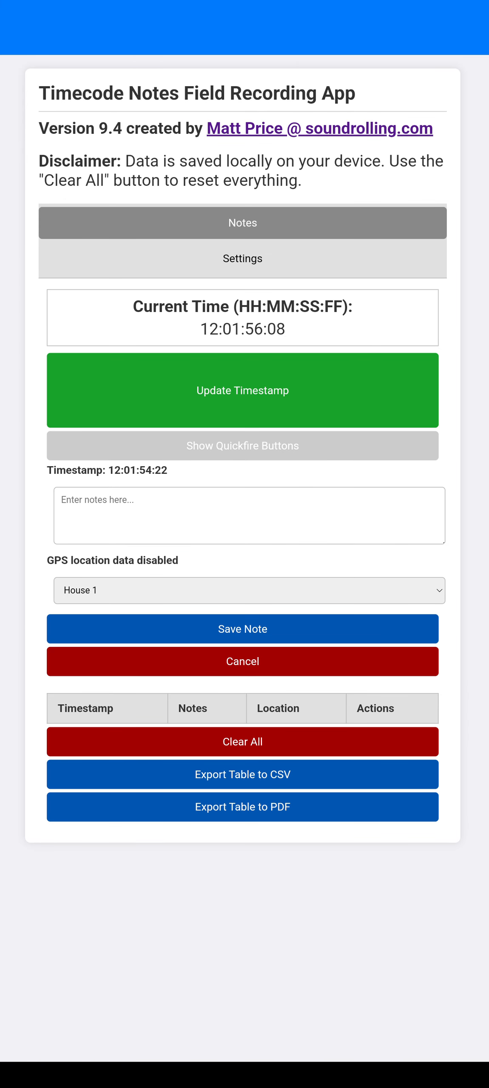
left_click(243, 446)
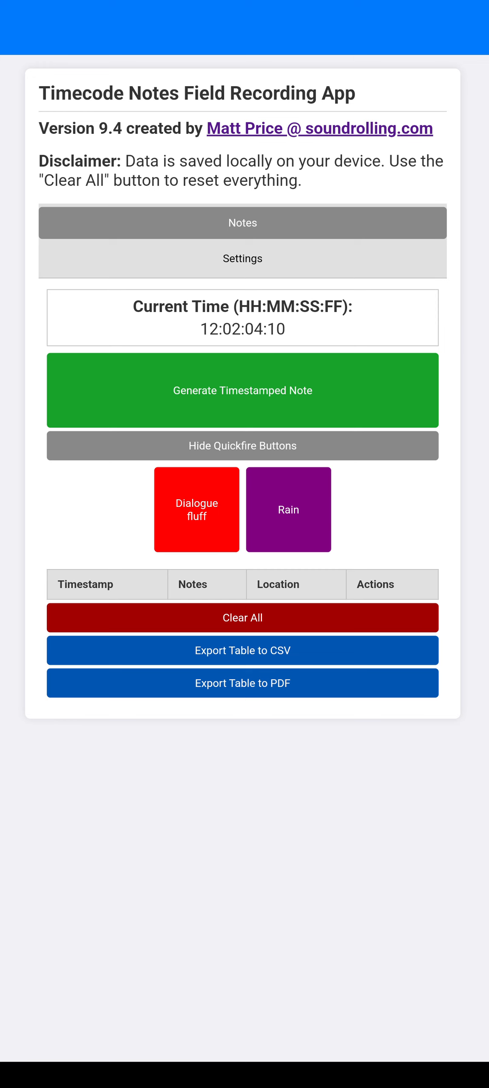
left_click(288, 509)
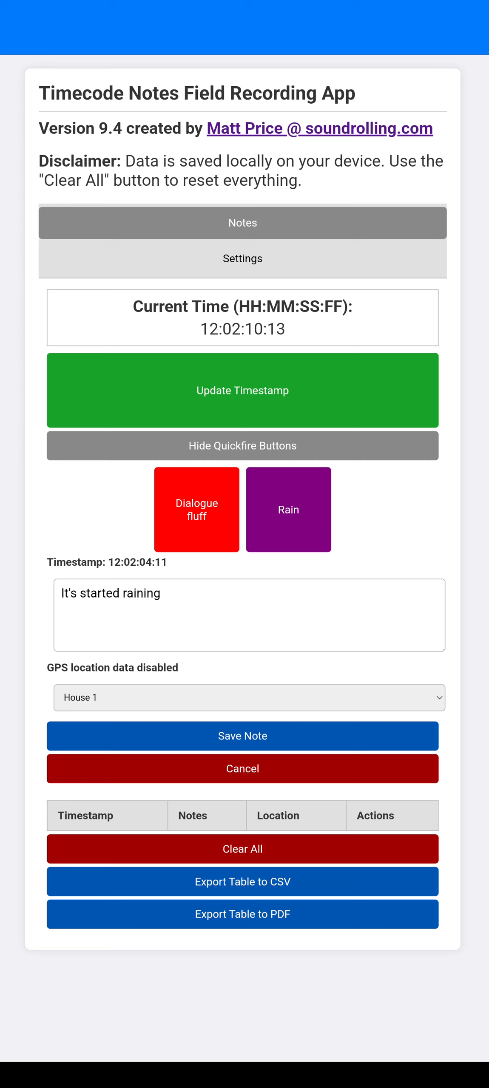
left_click(249, 697)
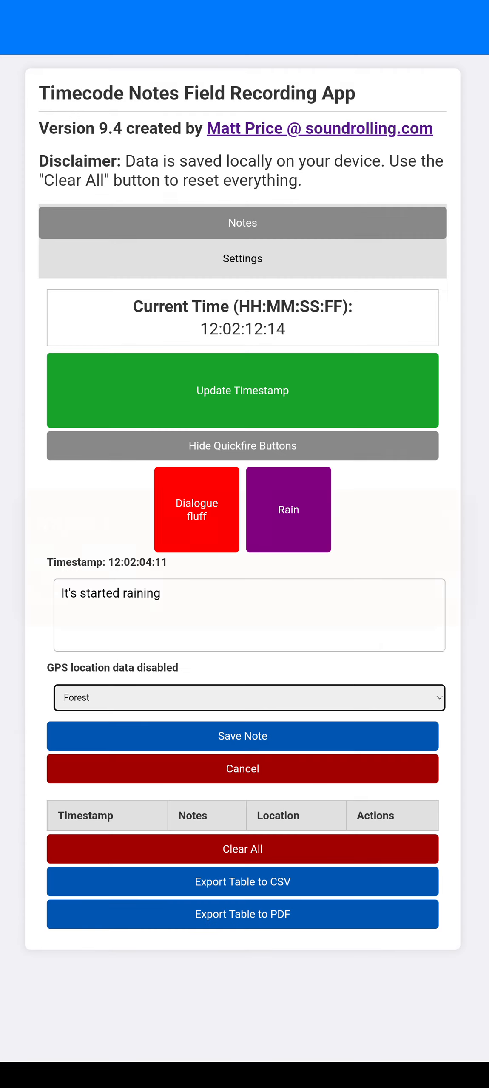
left_click(242, 736)
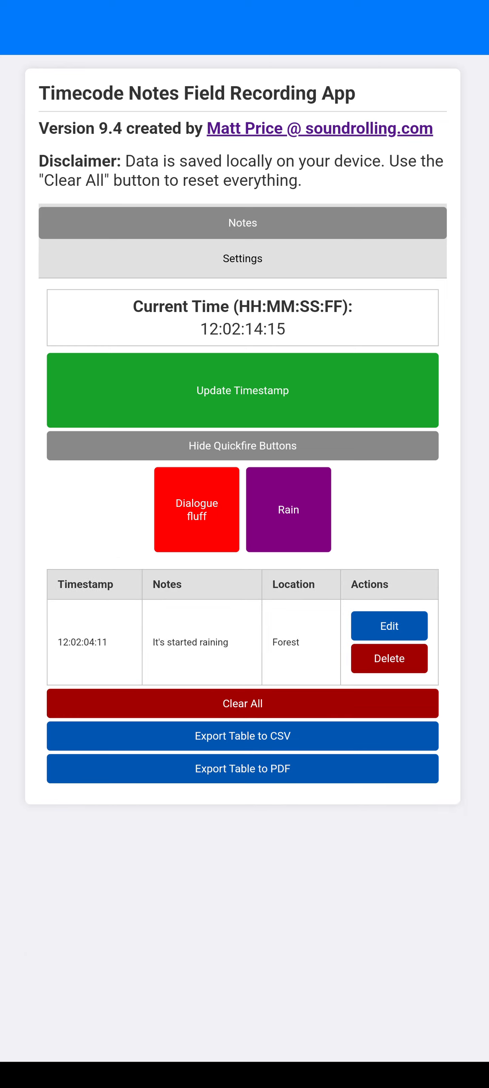
left_click(197, 509)
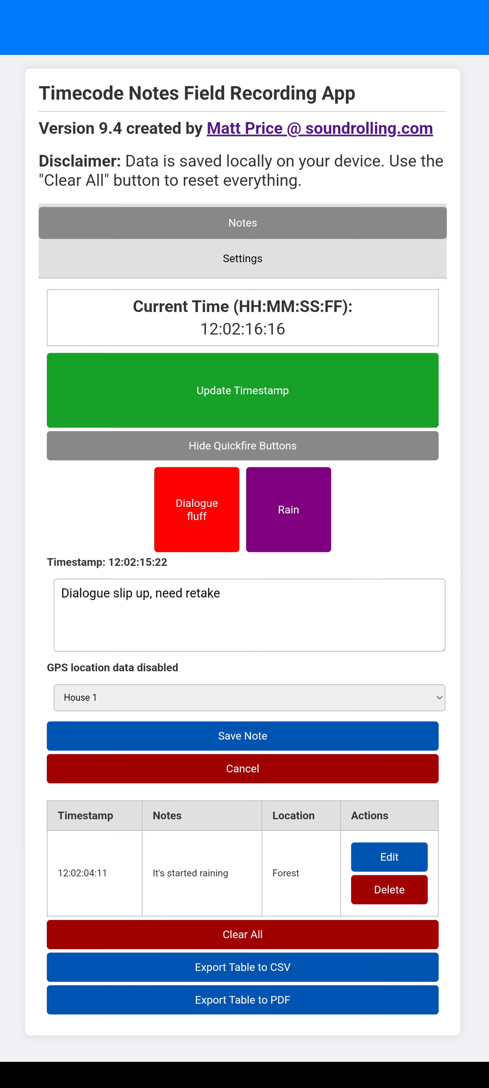
left_click(248, 697)
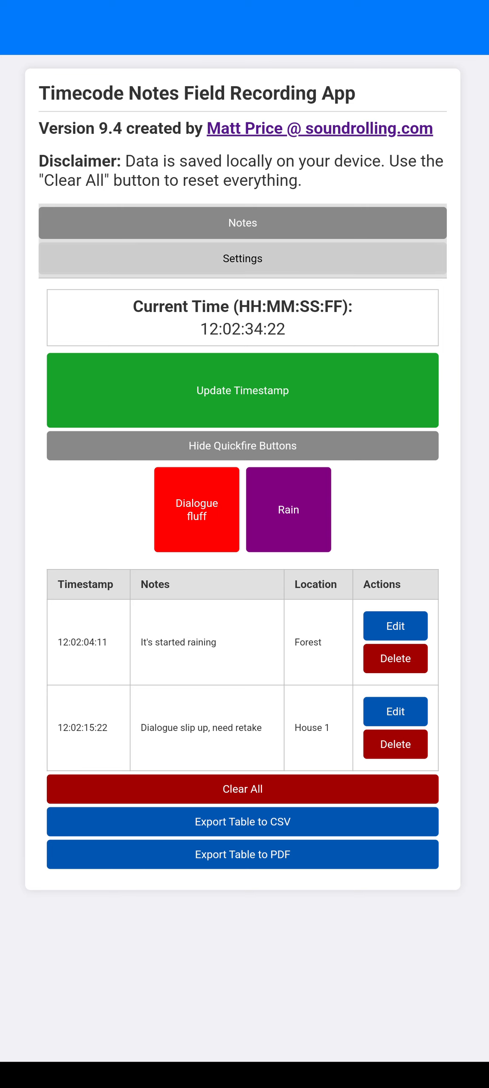
Return to Settings and expand Project Details to show the Default project.
left_click(243, 257)
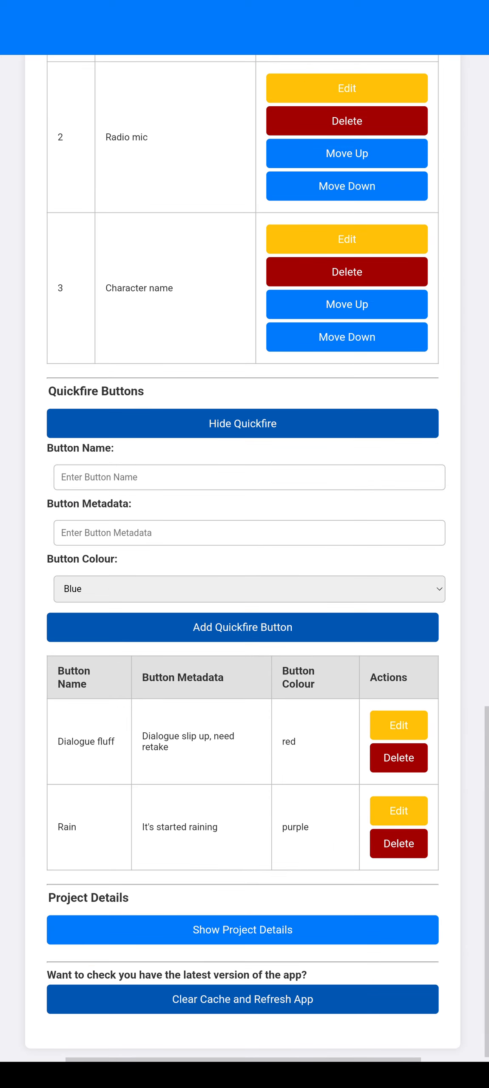
left_click(242, 929)
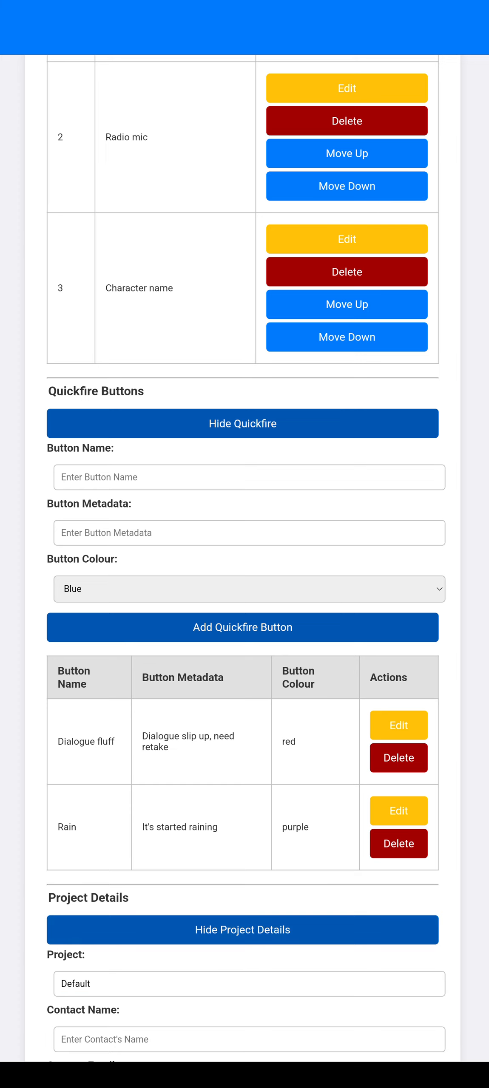
scroll("down", 3)
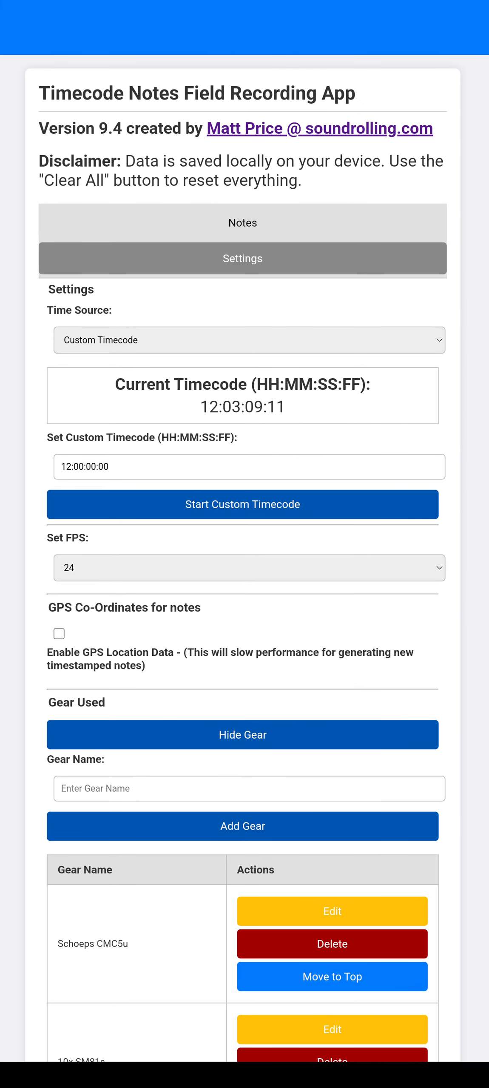
Switch to Notes and scroll through the table of two timestamped notes.
left_click(248, 340)
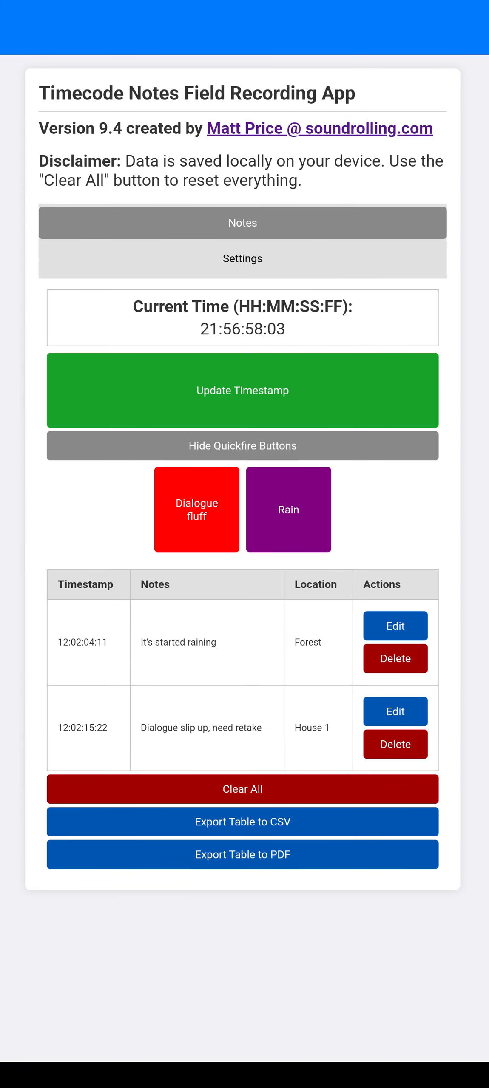
scroll("down", 3)
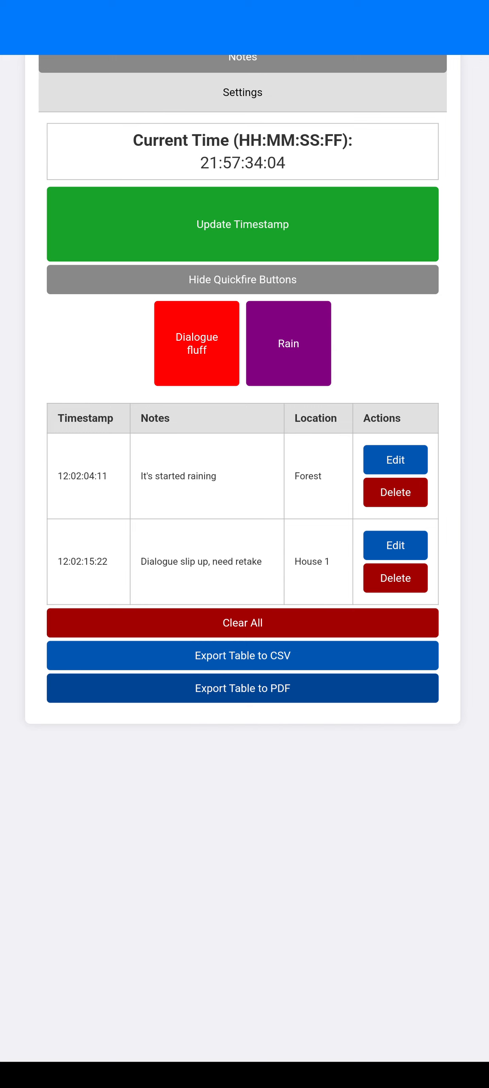
scroll("up", 3)
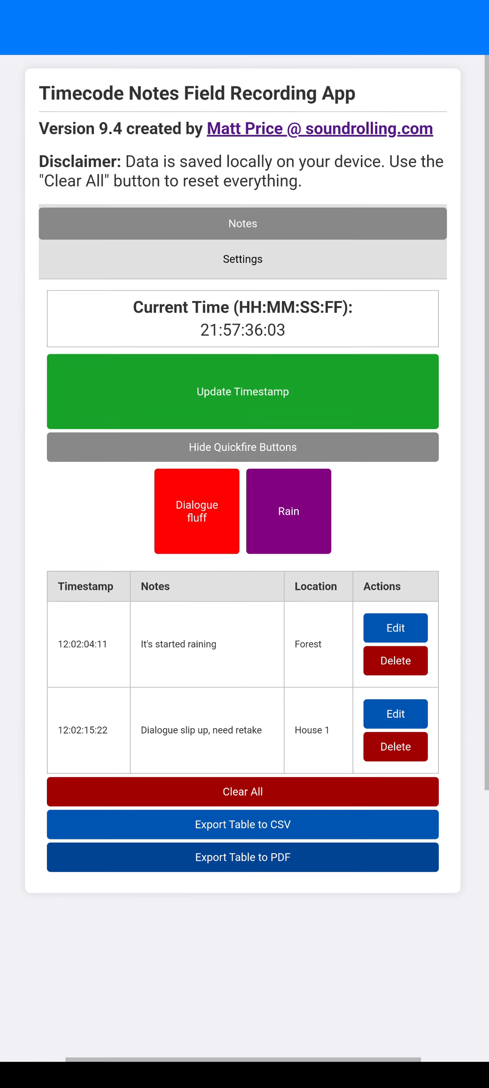